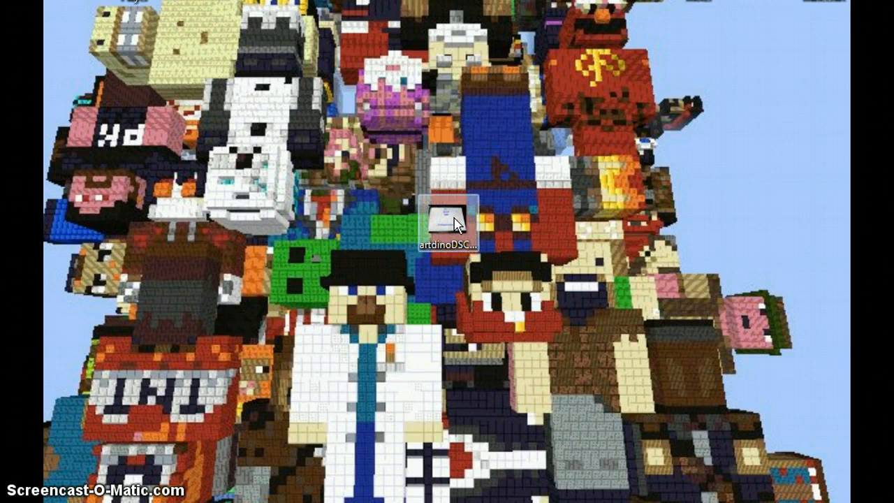
Check the photo's properties and 2.15 MB size, then bring up its Open with choices
{"action": "left_click", "coordinate": [449, 221]}
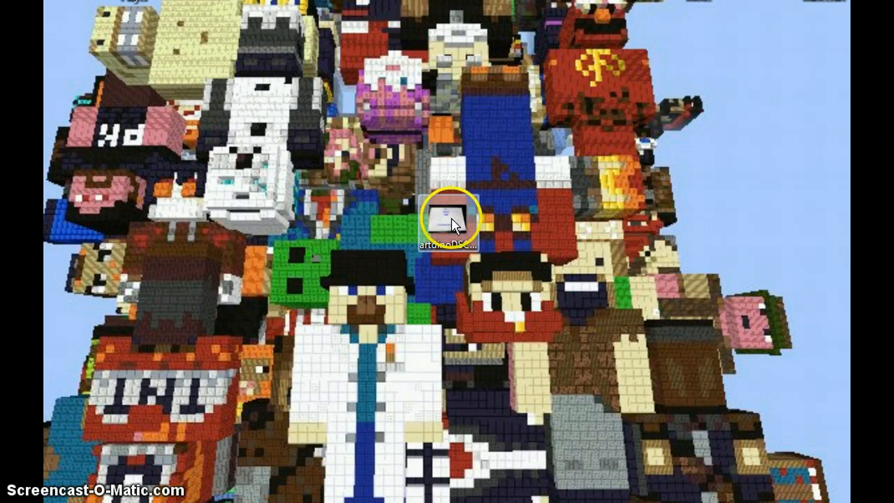
{"action": "right_click", "coordinate": [453, 216]}
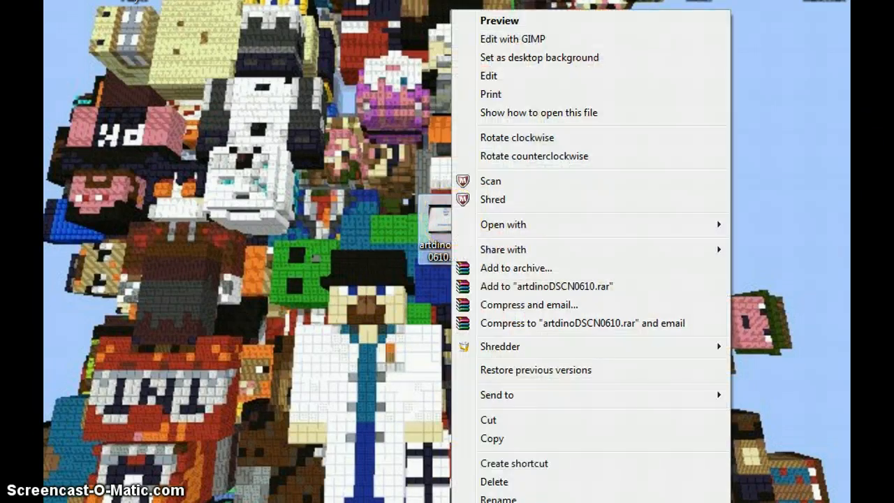
{"action": "left_click", "coordinate": [497, 497]}
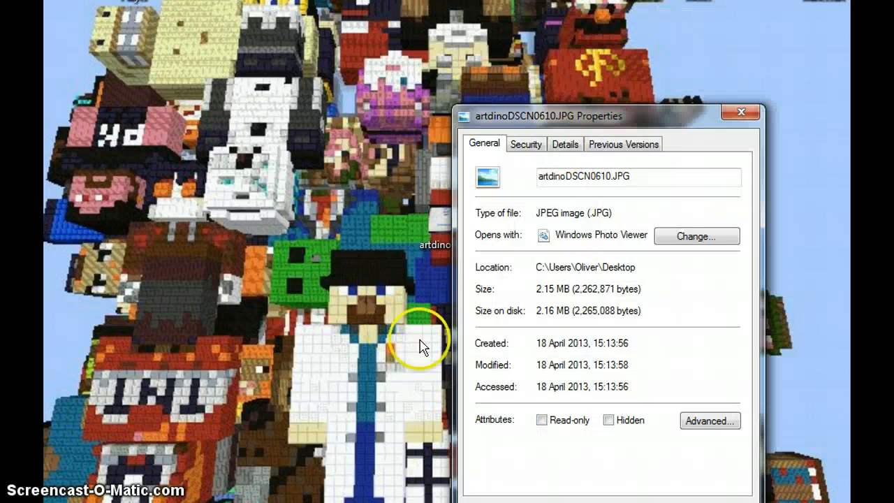
{"action": "mouse_move", "coordinate": [548, 294]}
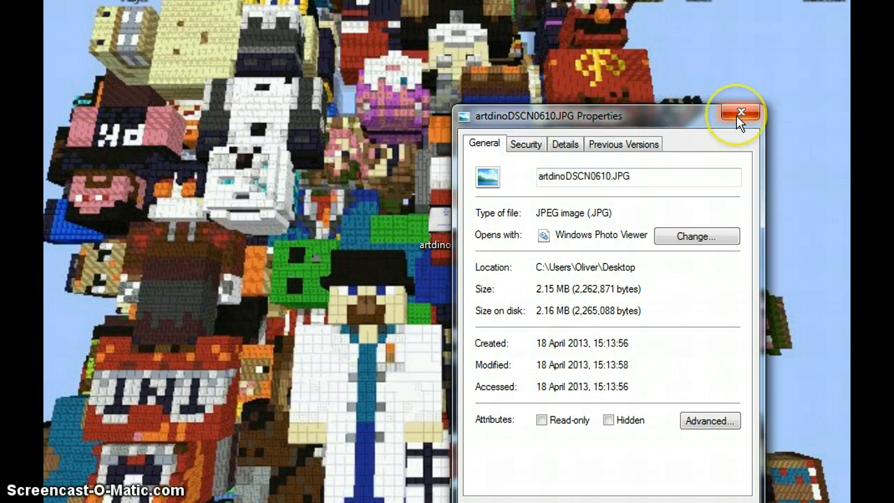
{"action": "left_click", "coordinate": [740, 112]}
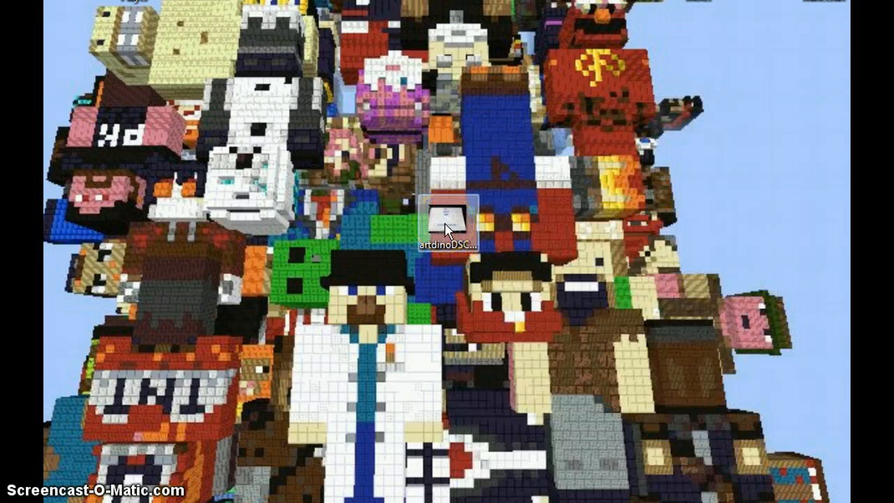
{"action": "right_click", "coordinate": [447, 223]}
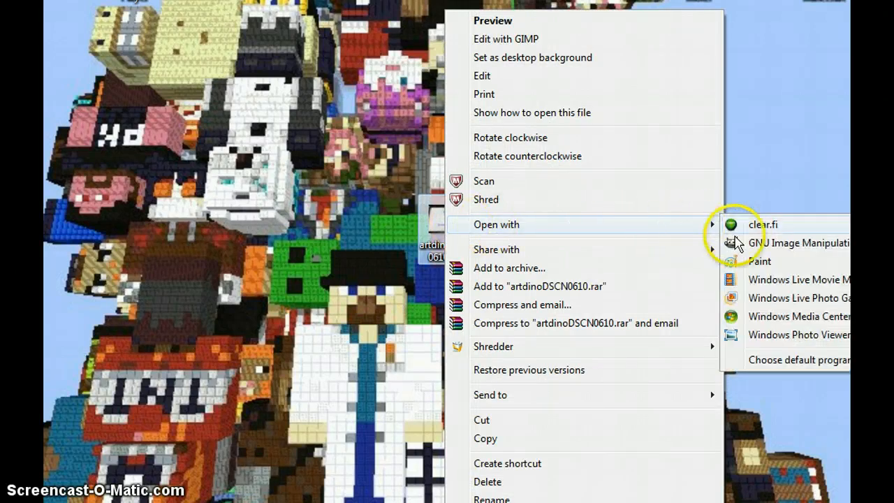
{"action": "mouse_move", "coordinate": [757, 271]}
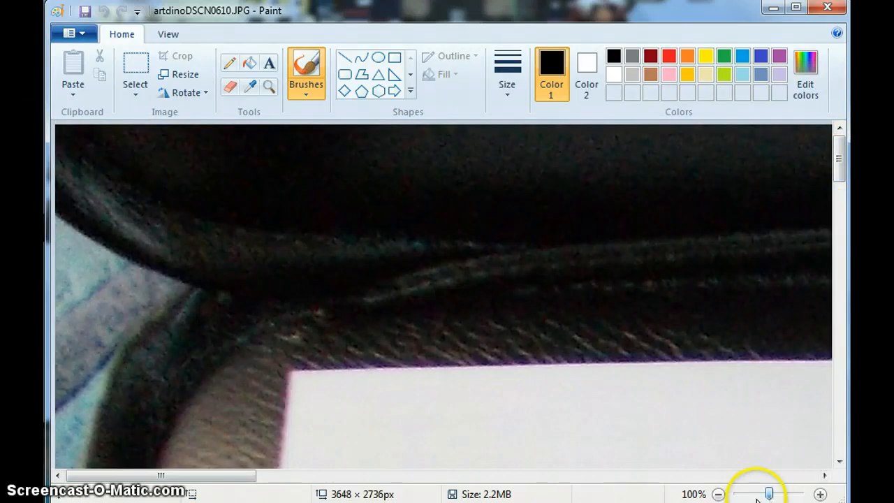
Resize the photo to 50 percent, from 3648 × 2736 to 1824 × 1368 pixels
{"action": "left_click", "coordinate": [717, 494]}
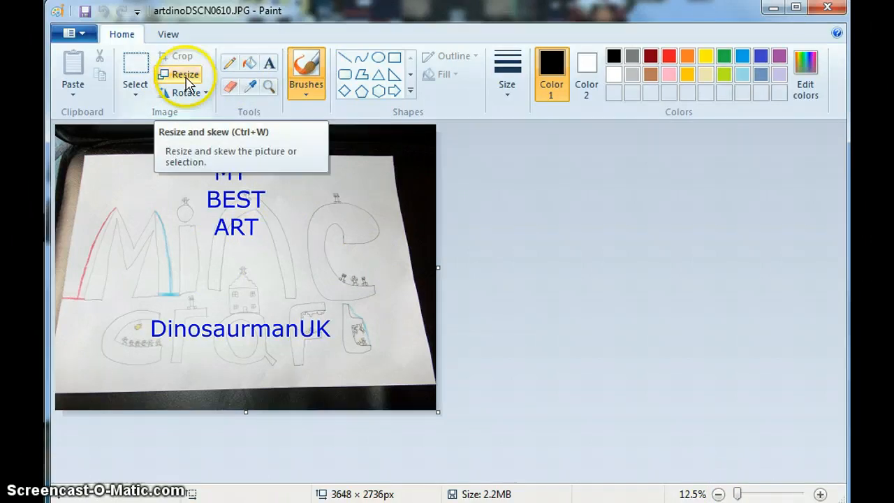
{"action": "left_click", "coordinate": [184, 74]}
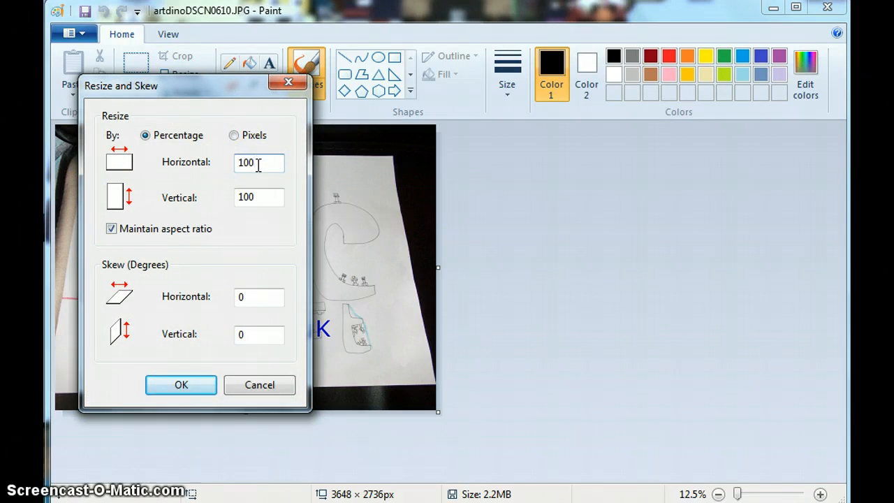
{"action": "triple_click", "coordinate": [260, 162]}
{"action": "type", "text": "50"}
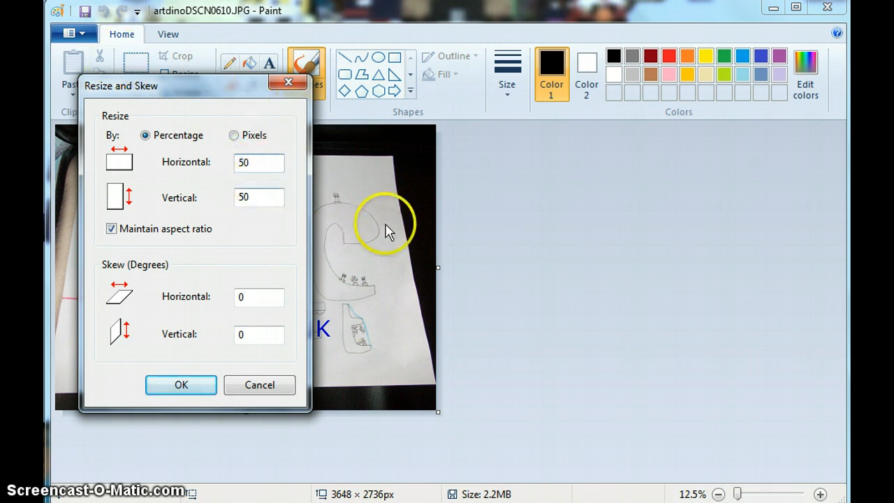
{"action": "left_click", "coordinate": [182, 385]}
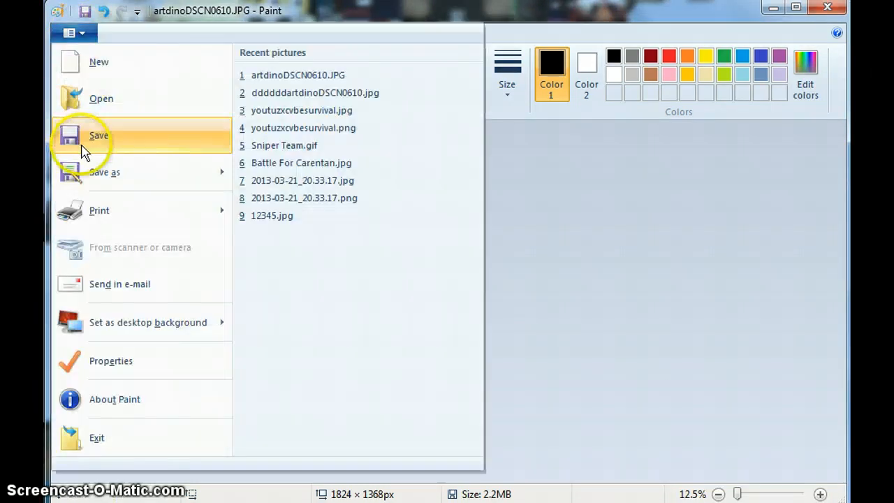
Save as a JPEG picture named 1111artdinoDSCN0610.jpg on the Desktop
{"action": "left_click", "coordinate": [104, 171]}
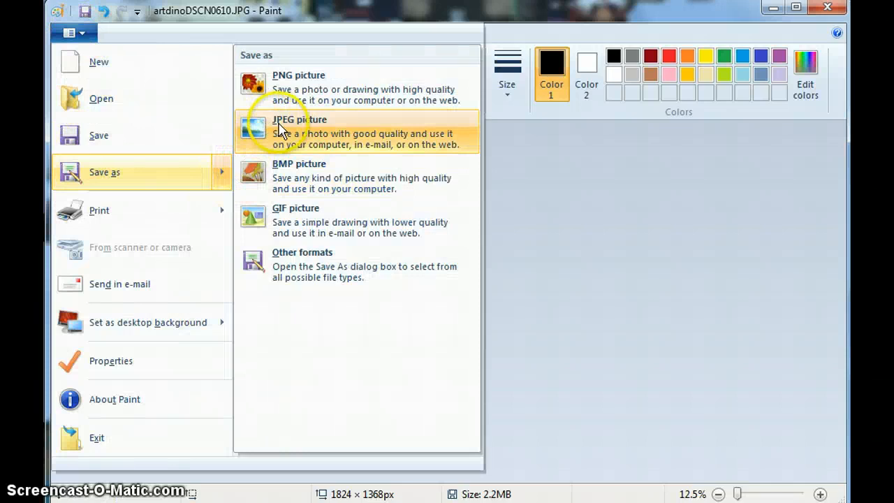
{"action": "left_click", "coordinate": [299, 120]}
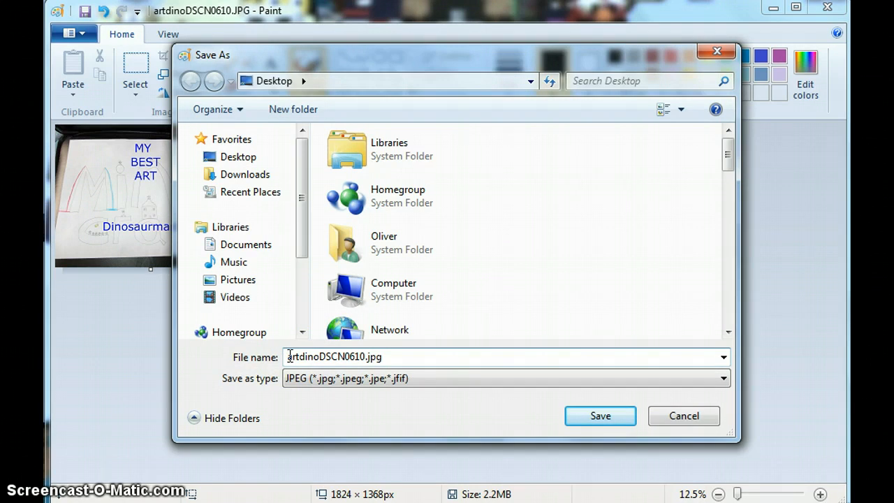
{"action": "type", "text": "1111"}
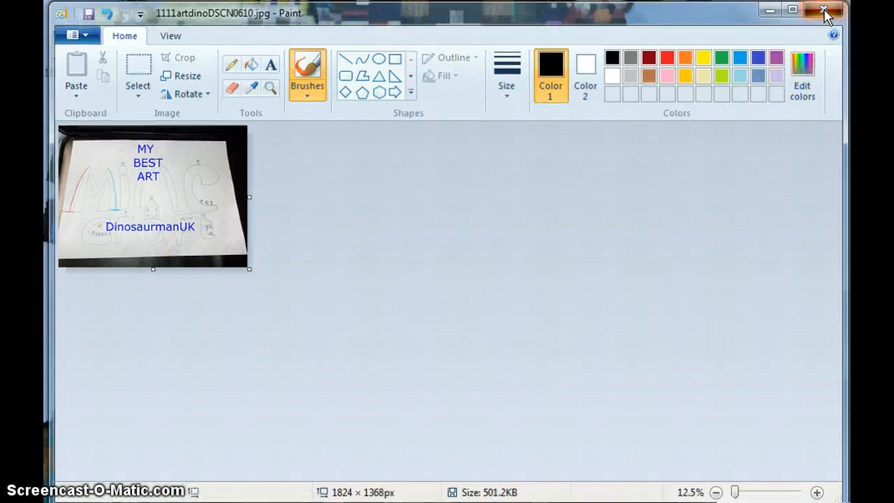
Close Paint and confirm the new JPEG on the desktop is 501 KB
{"action": "left_click", "coordinate": [824, 12]}
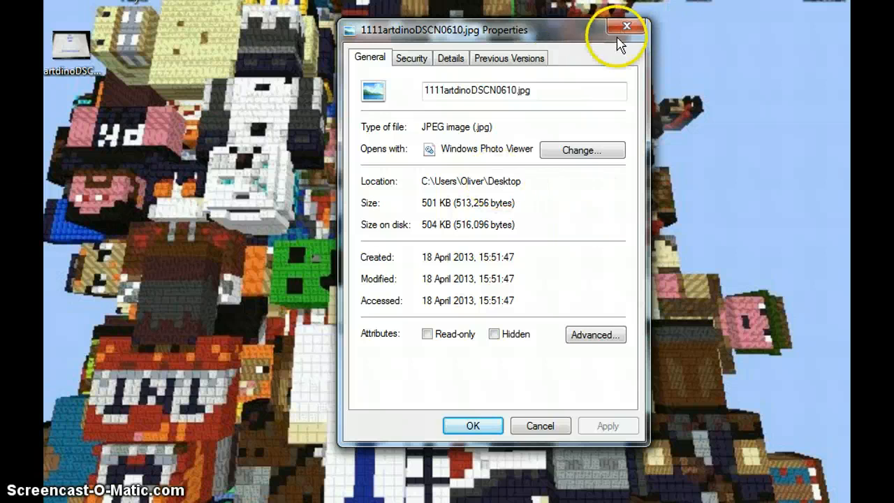
{"action": "left_click", "coordinate": [624, 25]}
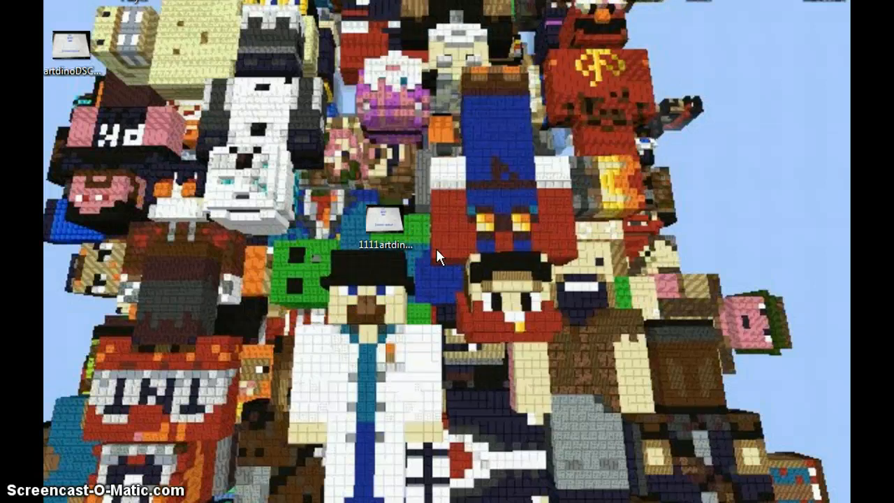
{"action": "left_click", "coordinate": [369, 227]}
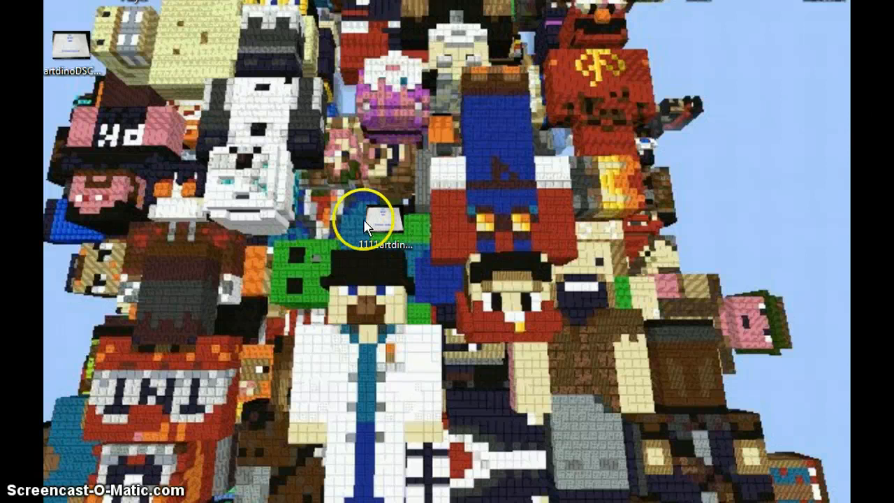